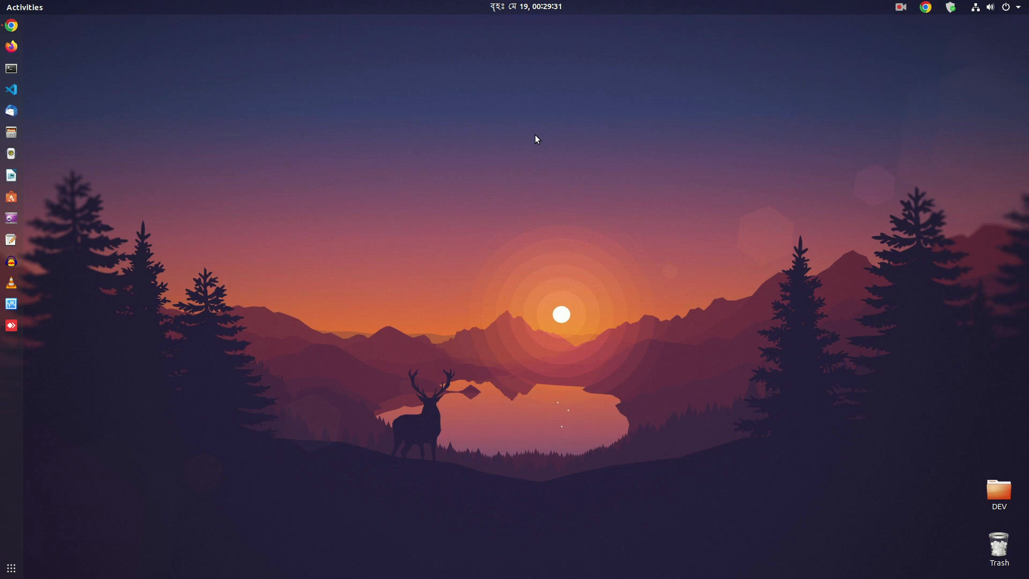
mouse_move(471, 283)
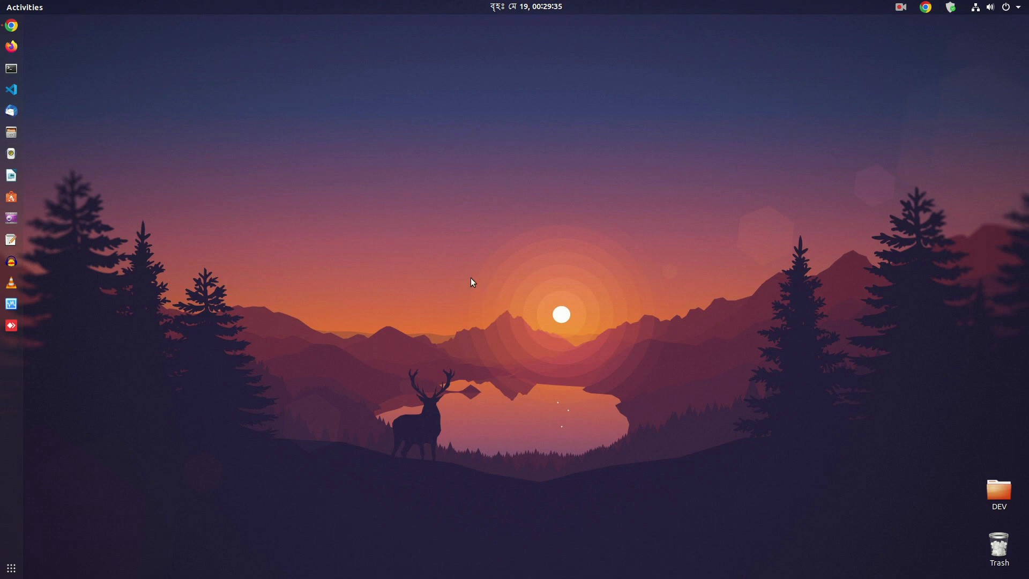
mouse_move(596, 251)
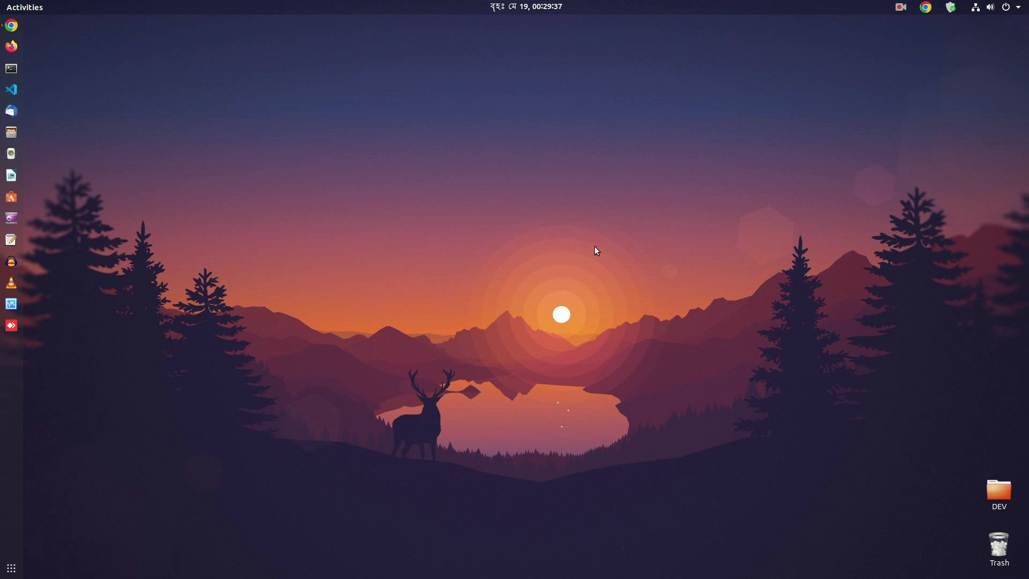
mouse_move(366, 142)
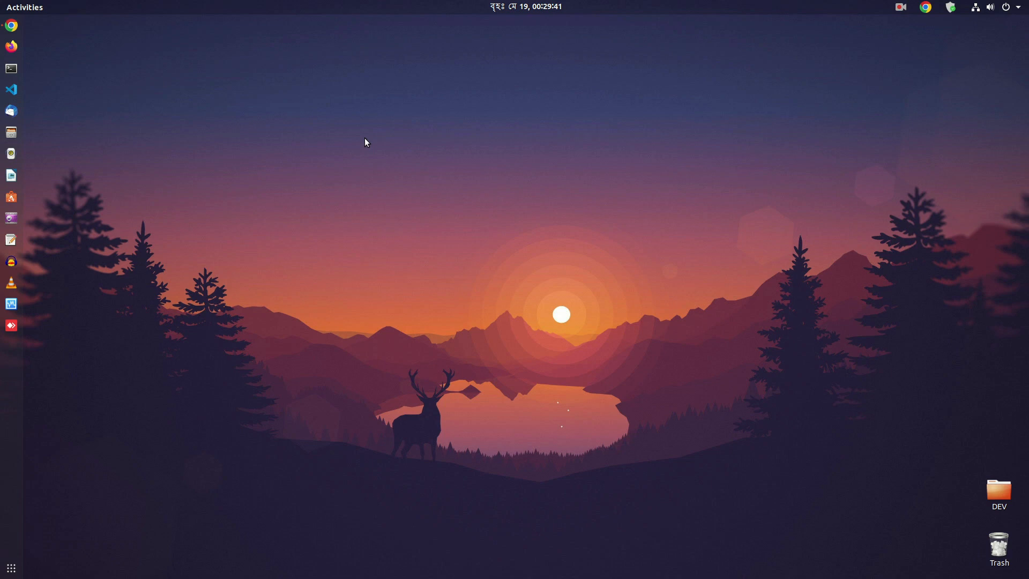
mouse_move(752, 229)
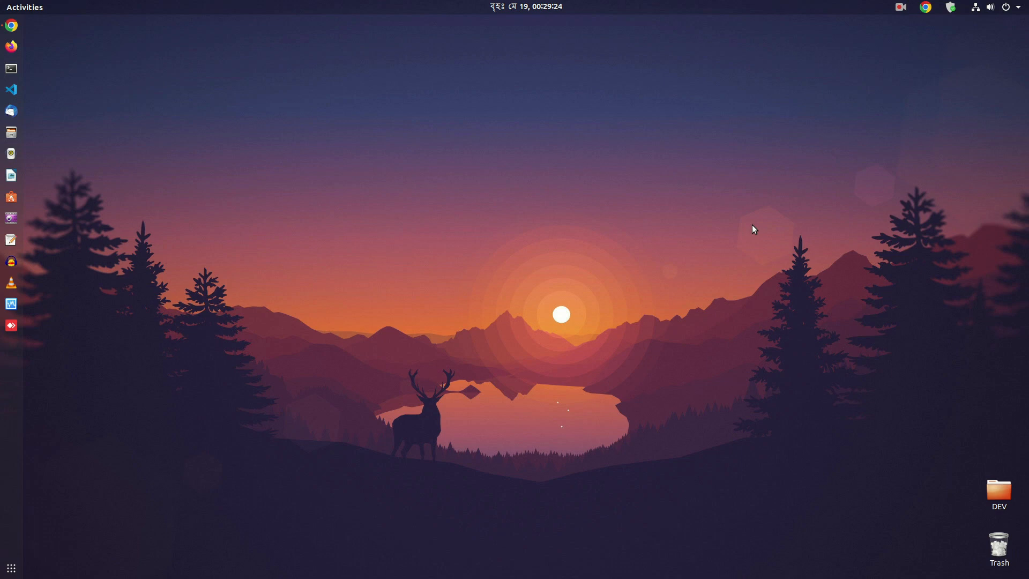
mouse_move(535, 140)
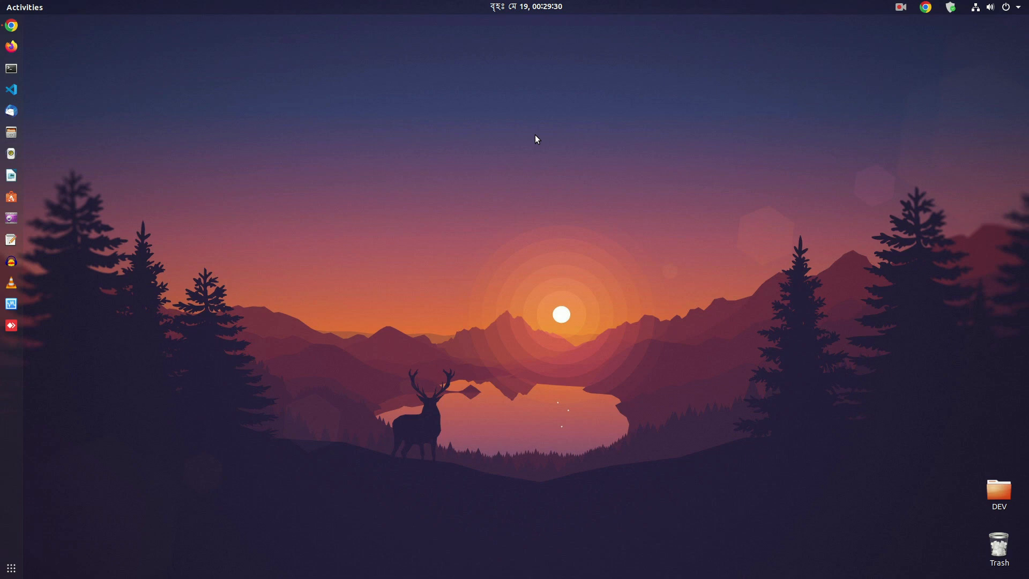
mouse_move(386, 234)
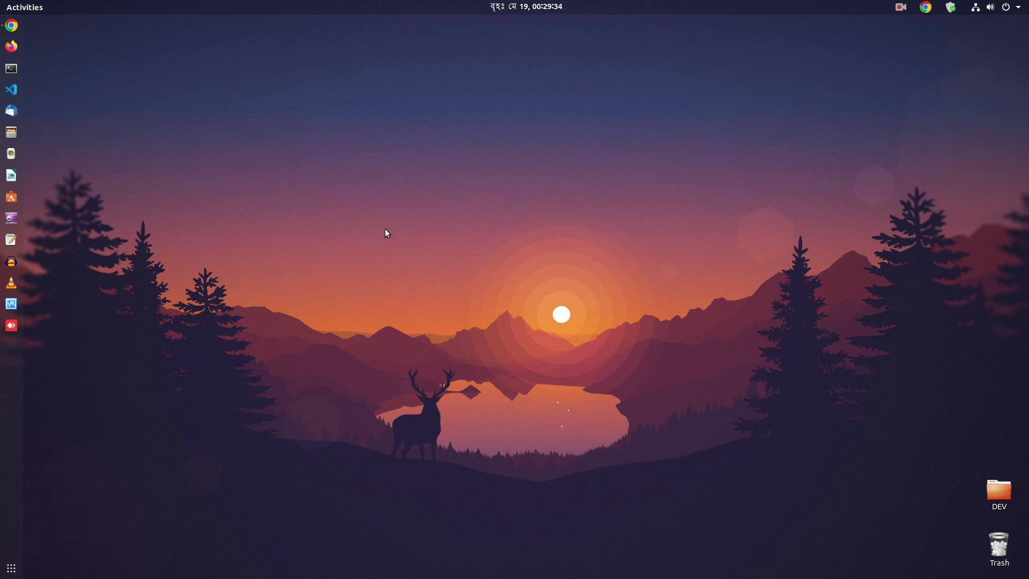
mouse_move(472, 282)
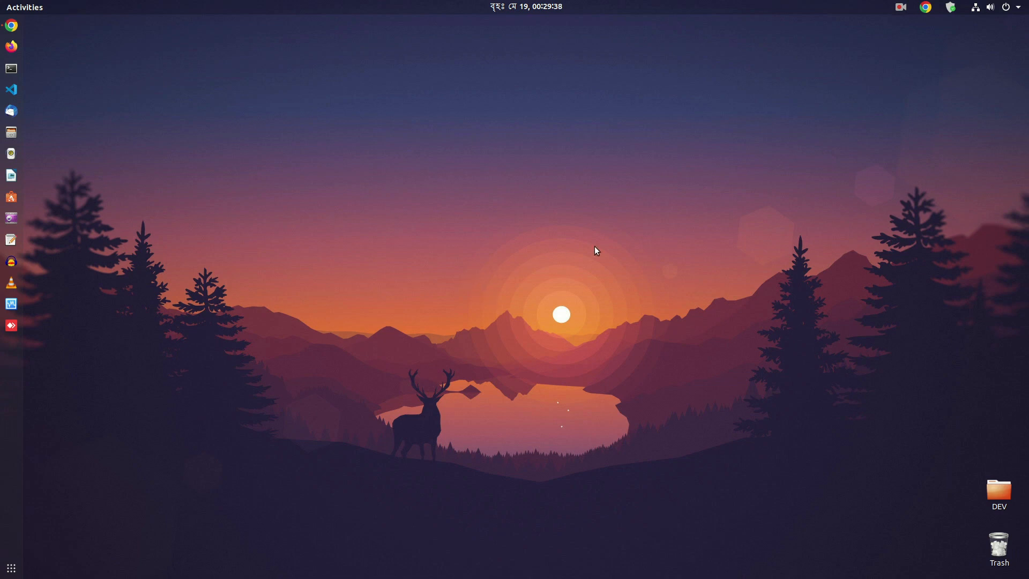
mouse_move(76, 81)
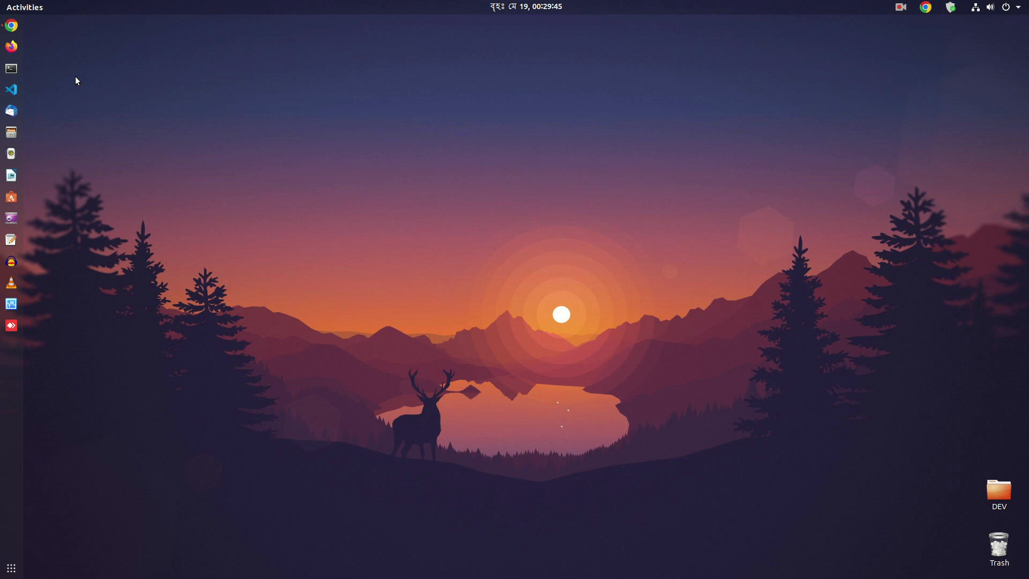
Run amdgpu-install --opencl=legacy in a terminal, confirm packages are current, and close it.
click(11, 68)
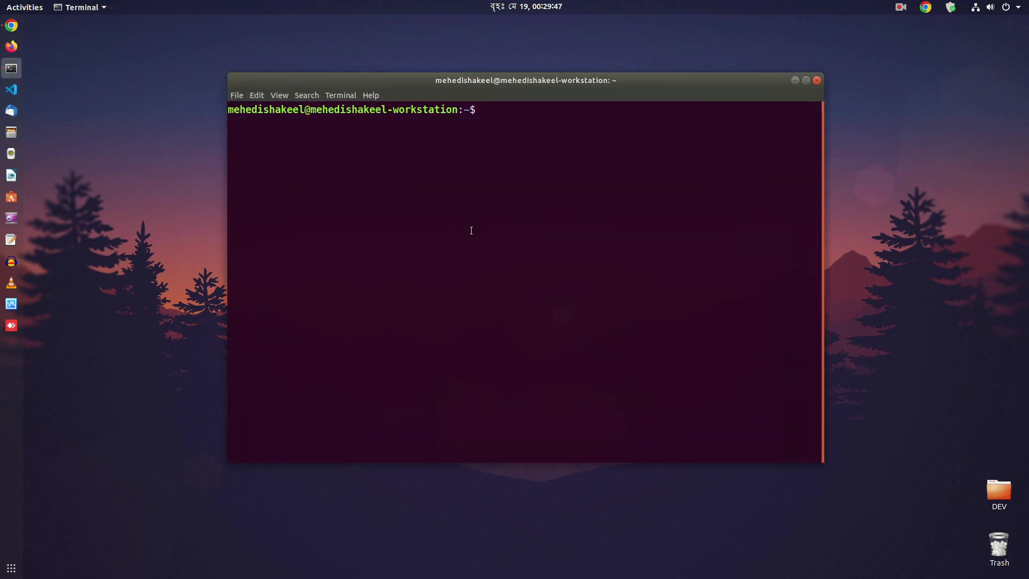
text(amdgp)
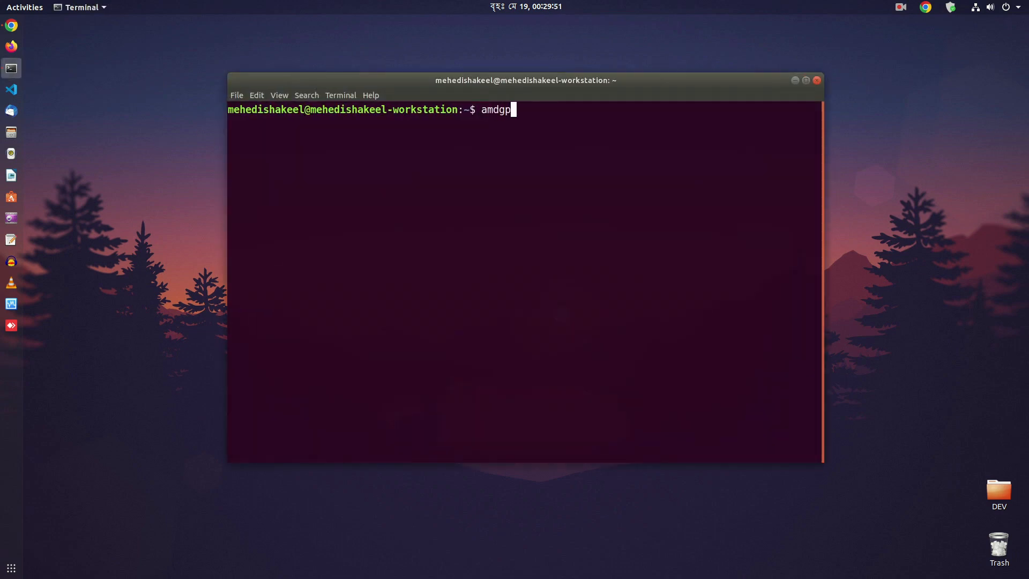
text(u-install)
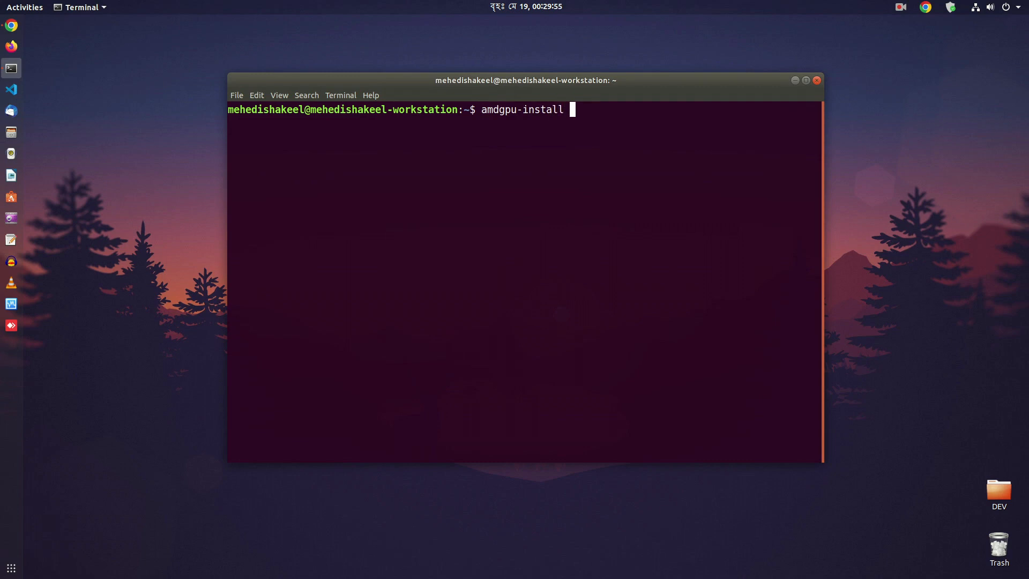
text(--opencl)
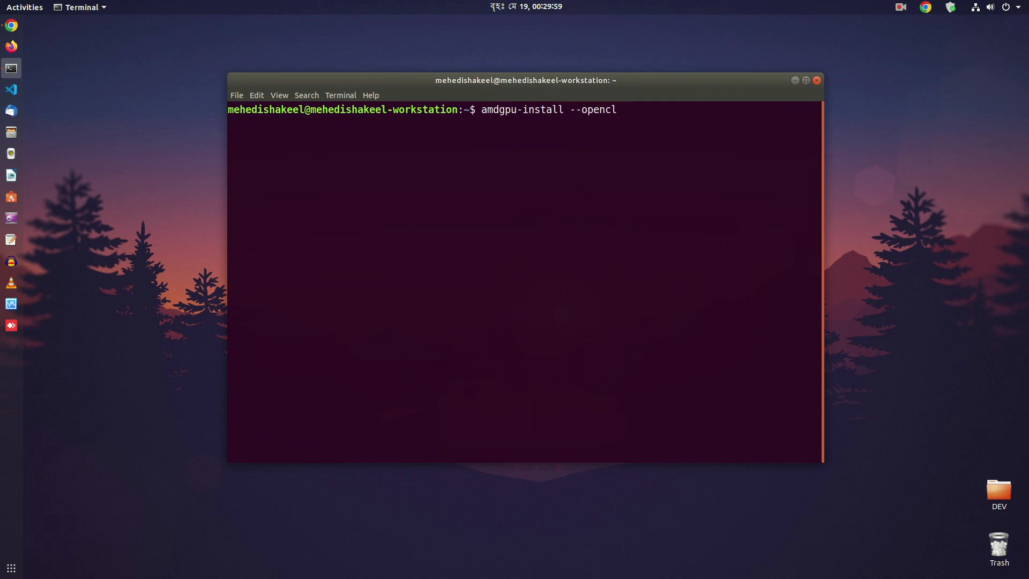
text(=)
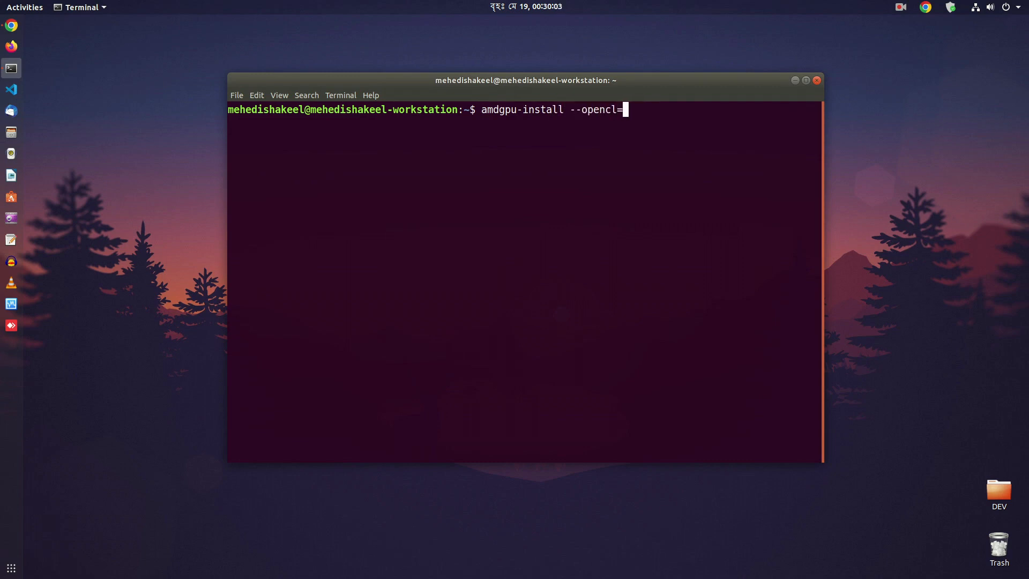
text(legacy)
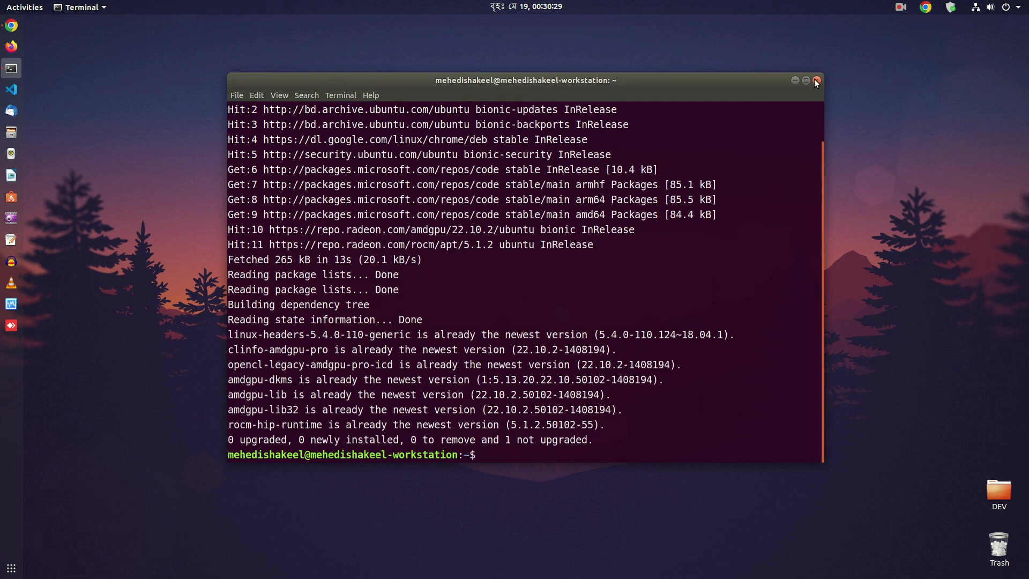
click(816, 80)
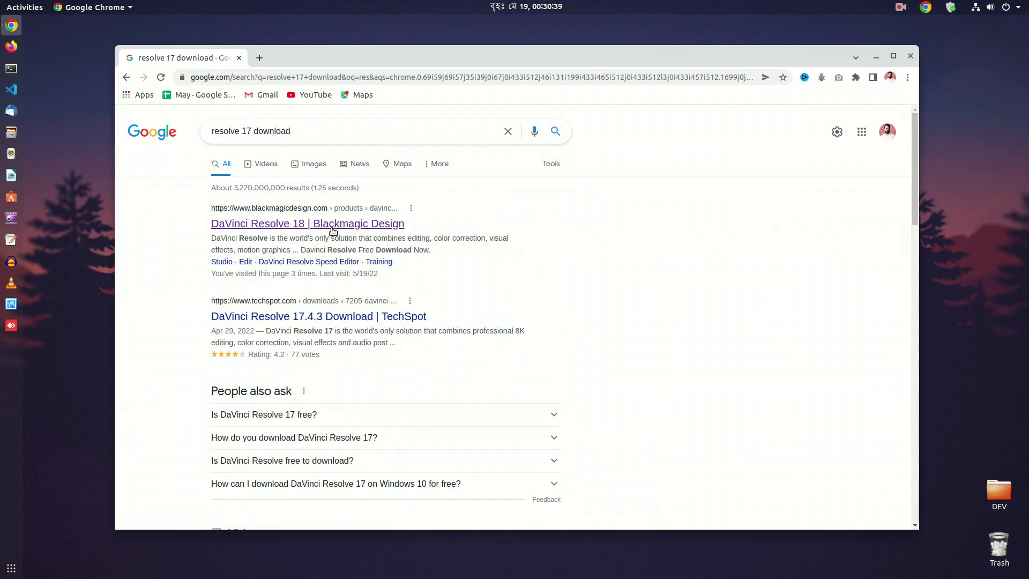
Visit Blackmagic Design's DaVinci Resolve download page, then close Chrome.
click(307, 223)
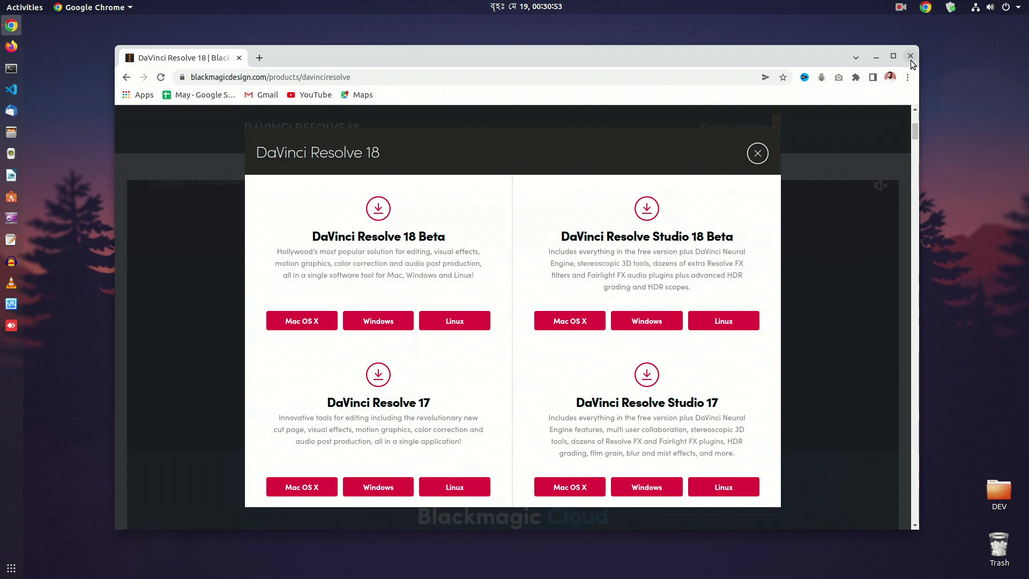
click(911, 56)
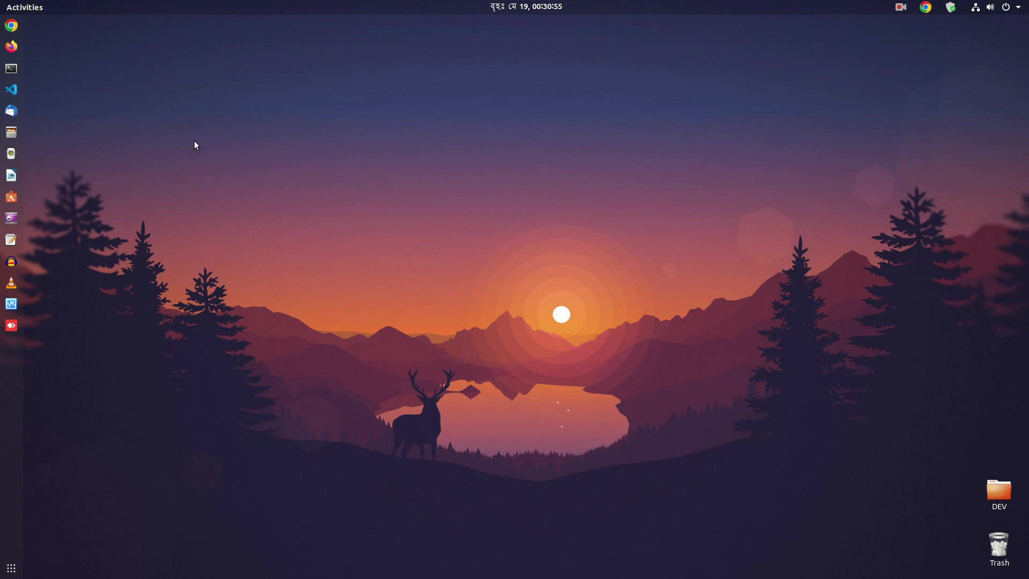
Open Linux_Installation_Instructions.pdf from Downloads in Files and scroll through the steps.
click(12, 132)
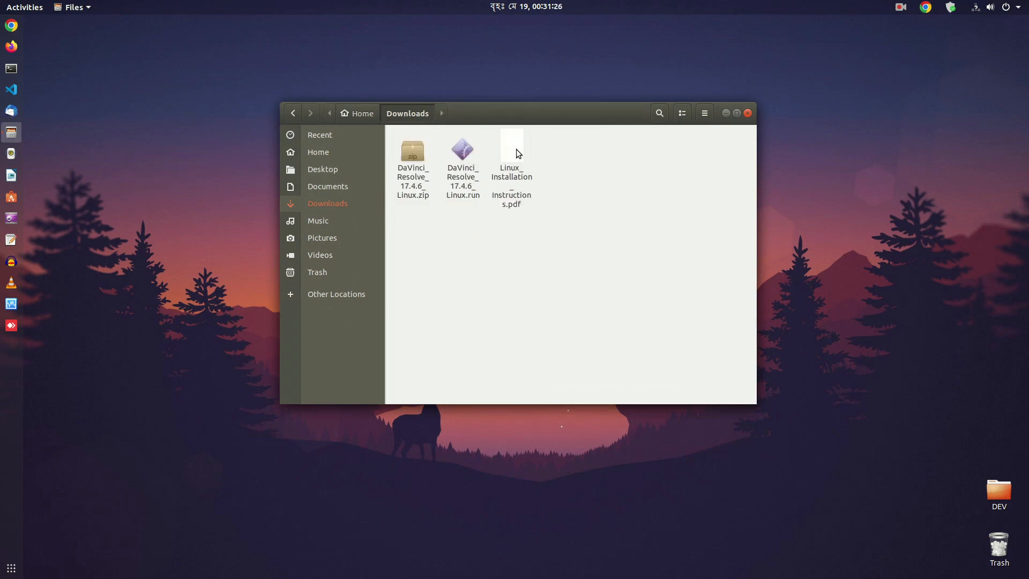
double_click(512, 147)
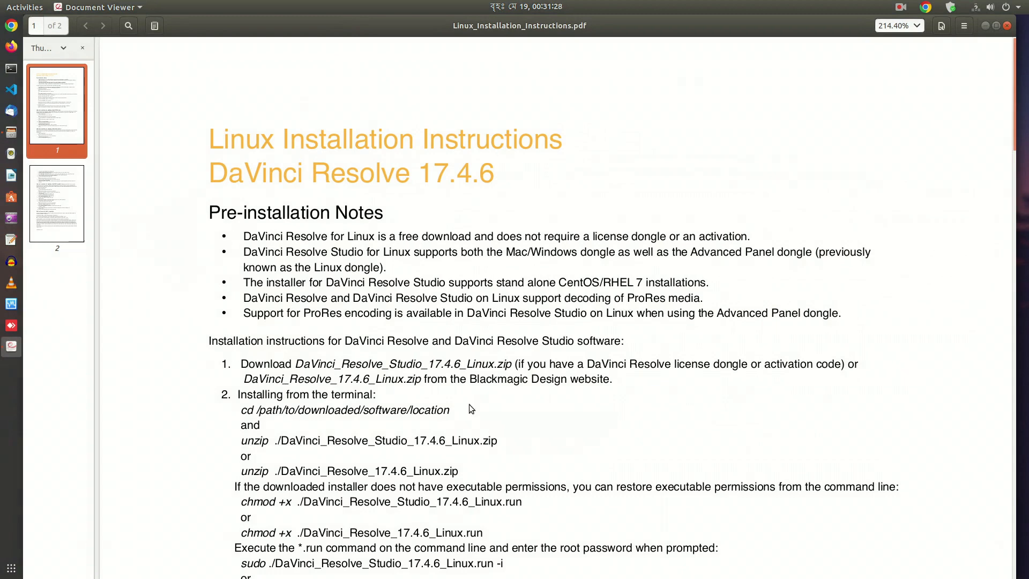
scroll(down, 3)
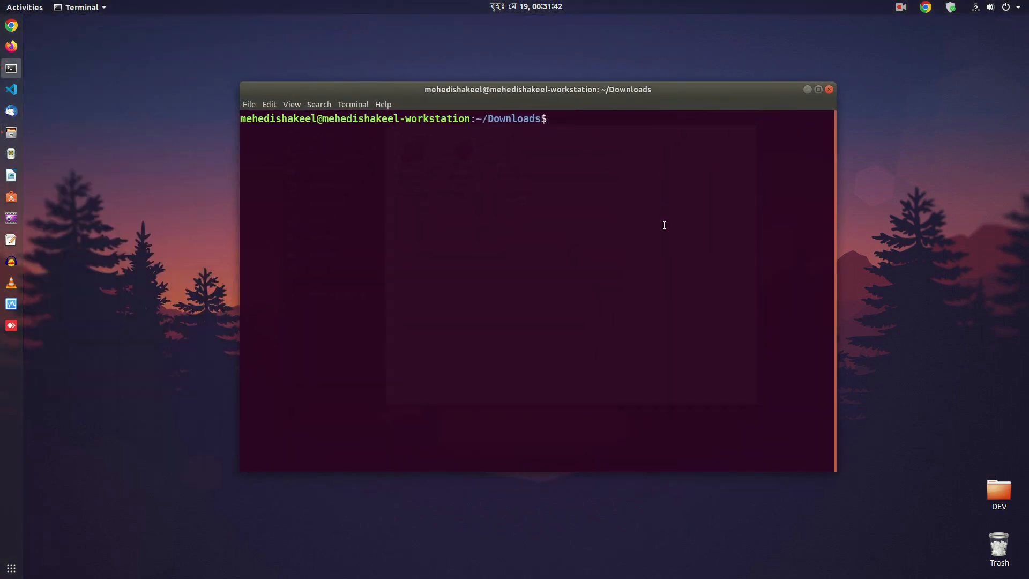
List Downloads and make DaVinci_Resolve_17.4.6_Linux.run executable with sudo chmod +x.
text(ls)
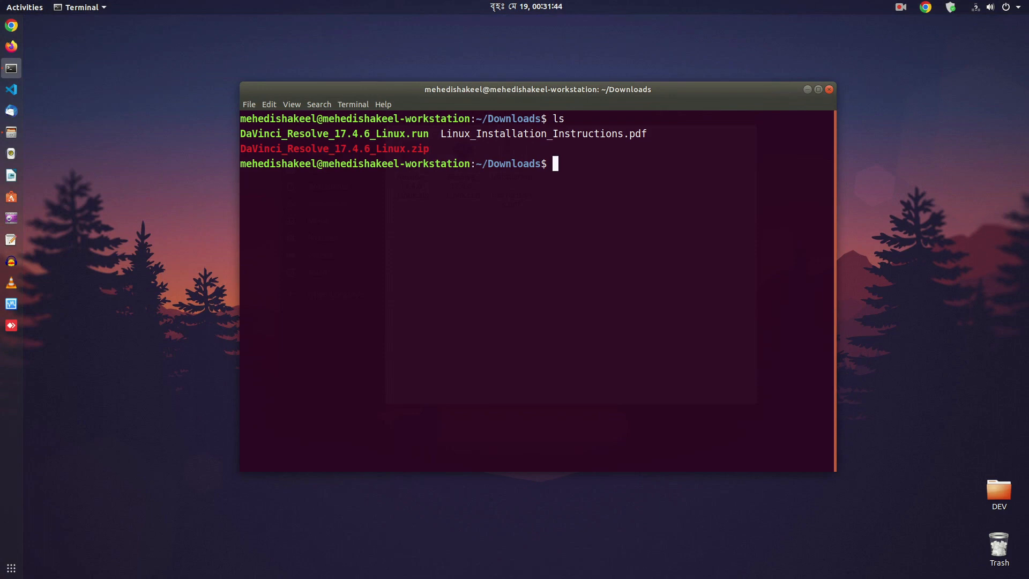
text(sudo)
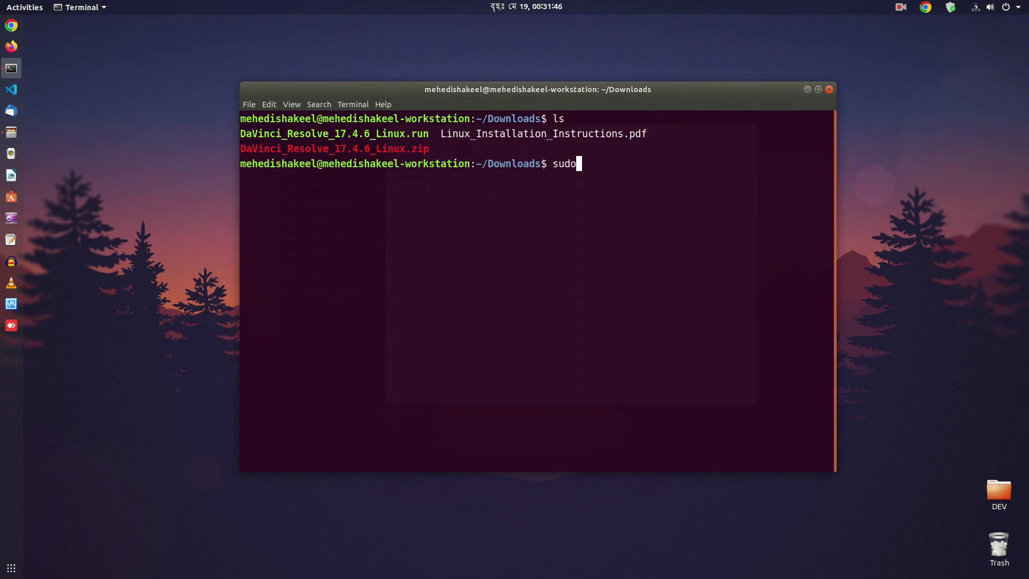
text(chmod)
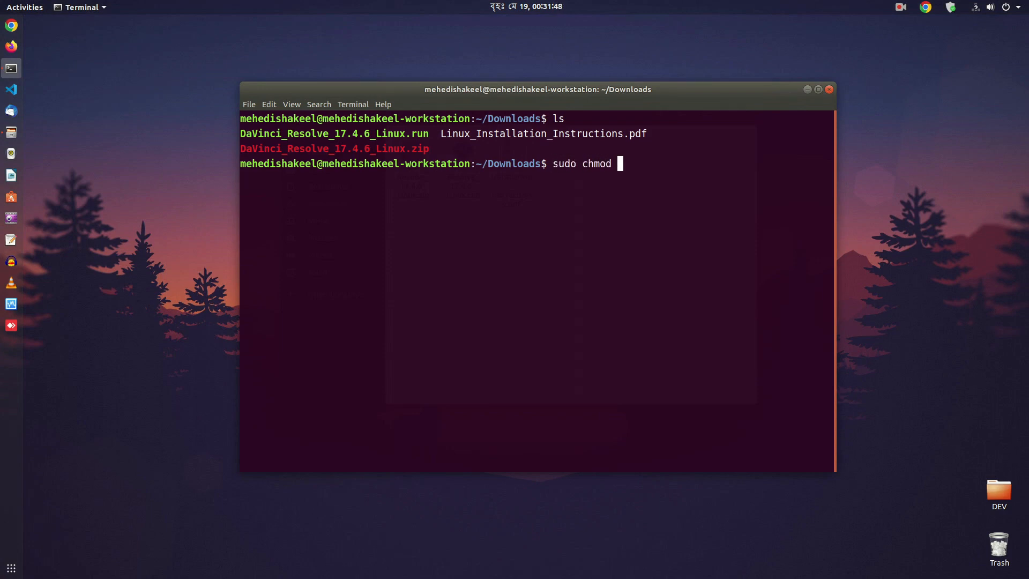
text(+x)
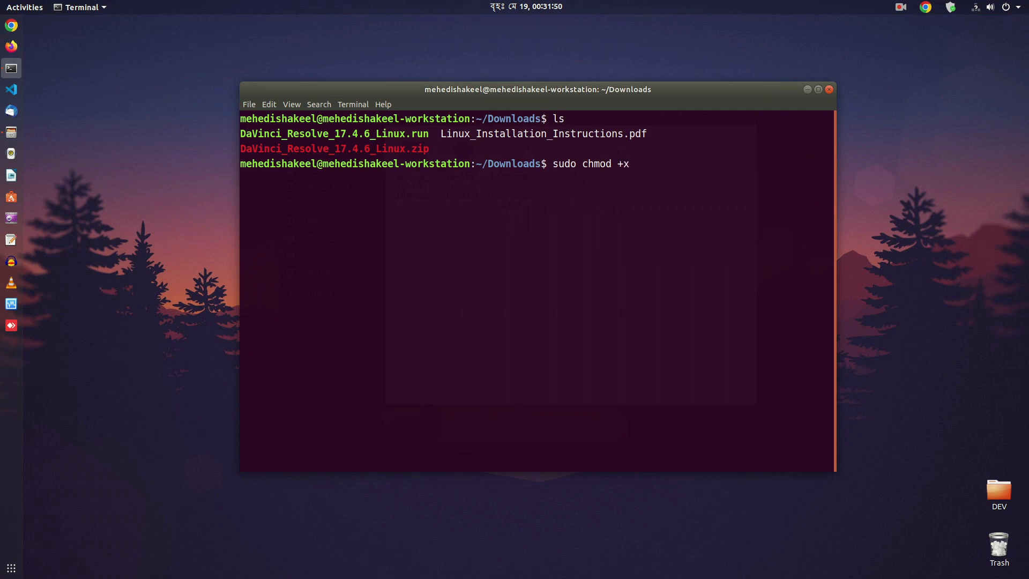
text(DaVinci_Resolve_17.4.6_Linux.)
text(sudo)
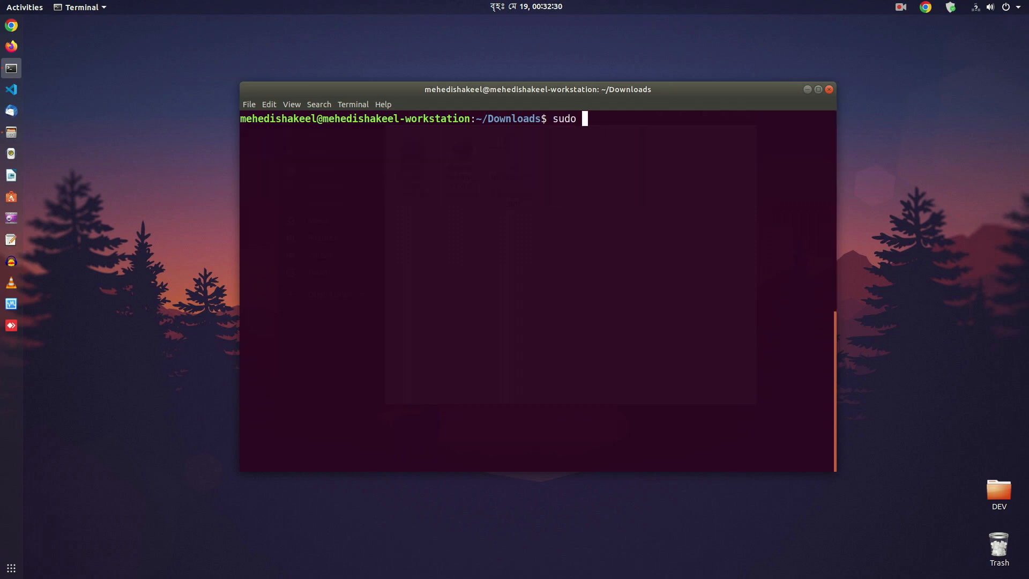
Run the Resolve 17.4.6 installer with sudo and -i, accepting the license with y.
text(./)
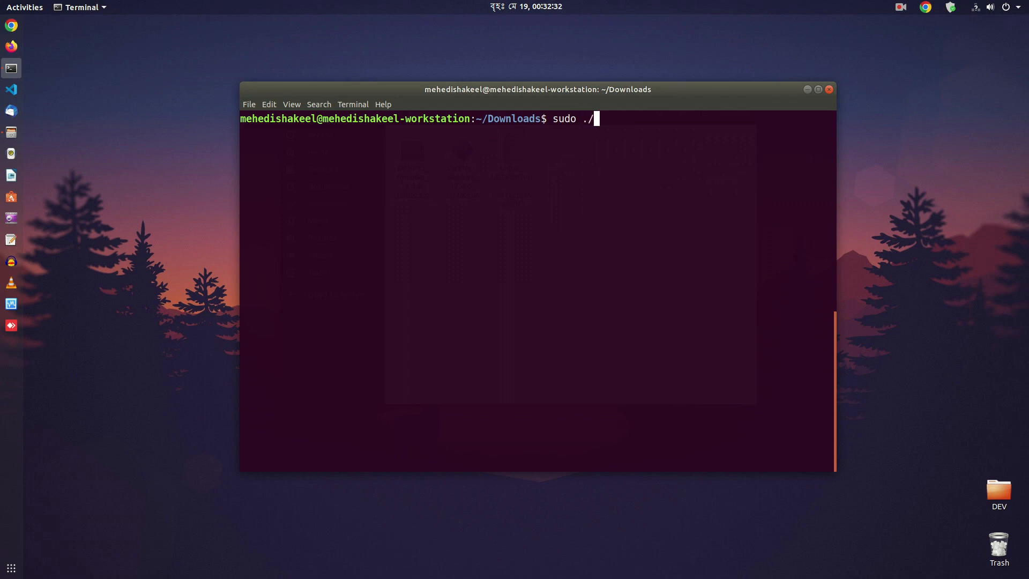
text(DaVinci_Resolve_17.4.6_Linux.run)
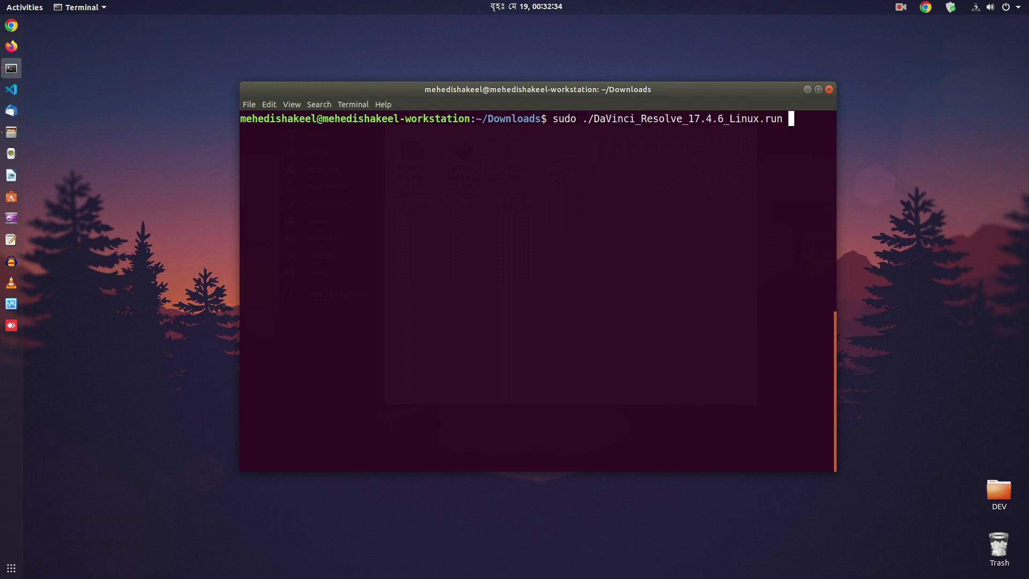
text(-i)
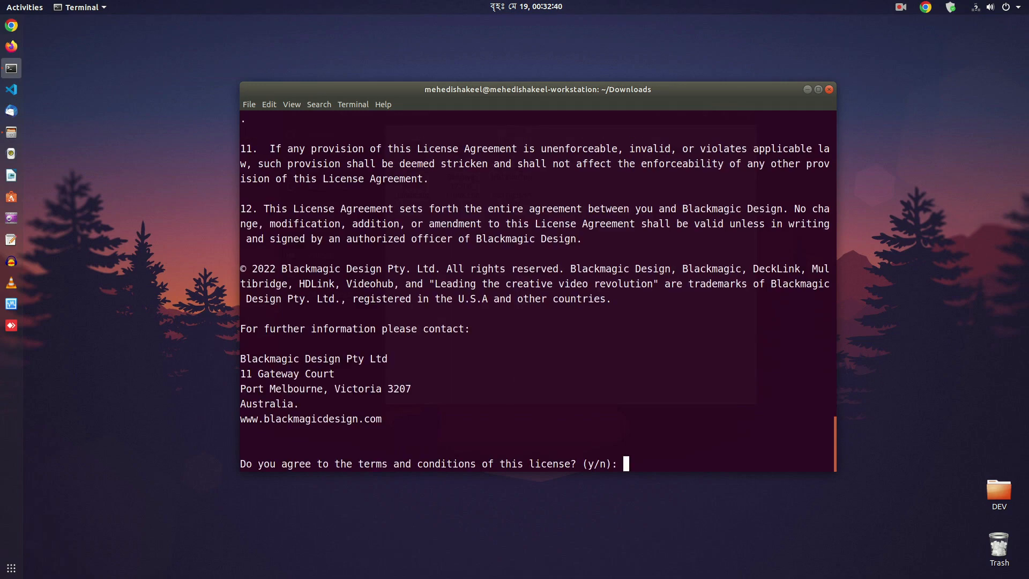
text(y)
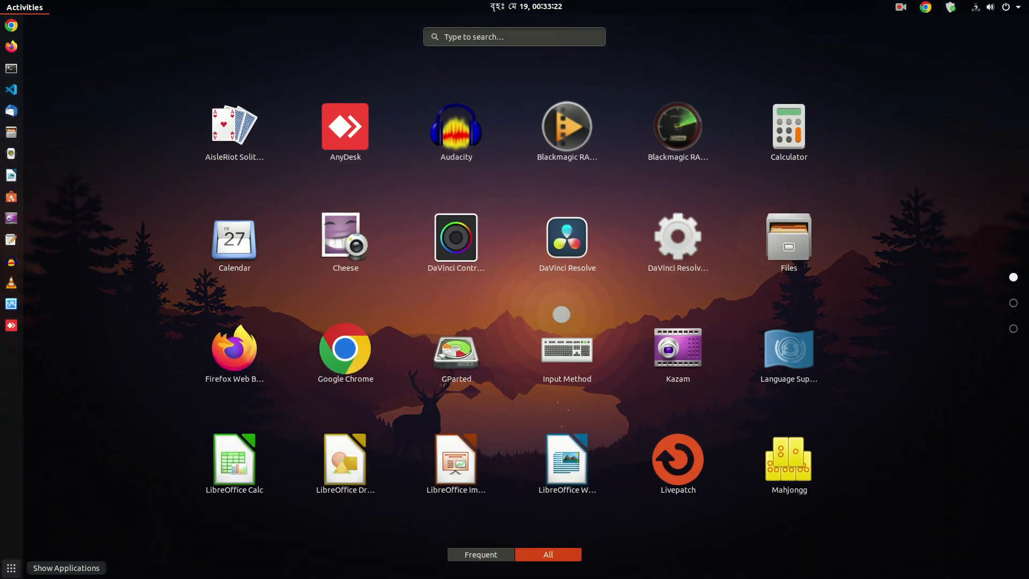
Search Activities for 'res' and launch DaVinci Resolve.
text(res)
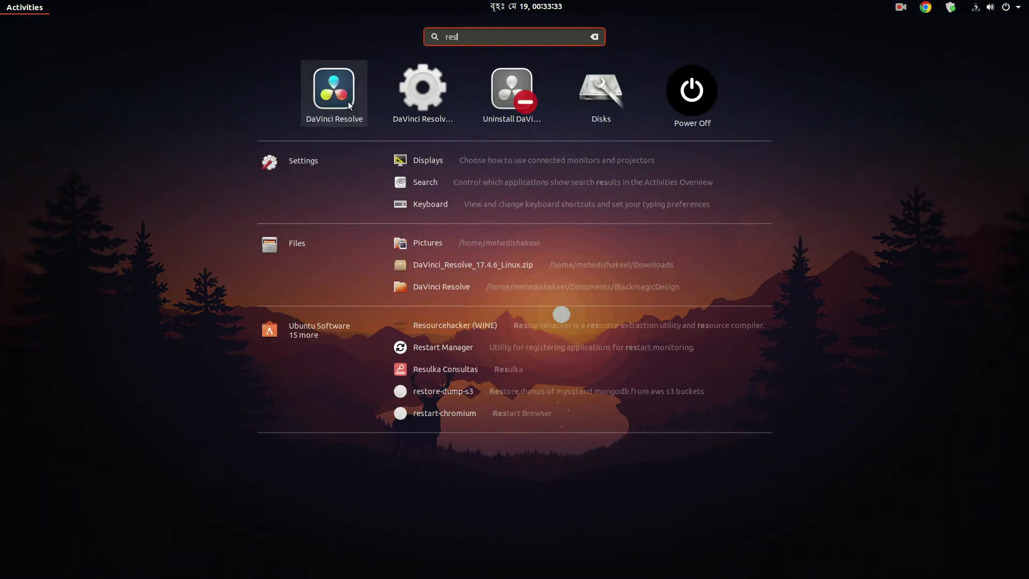
click(333, 89)
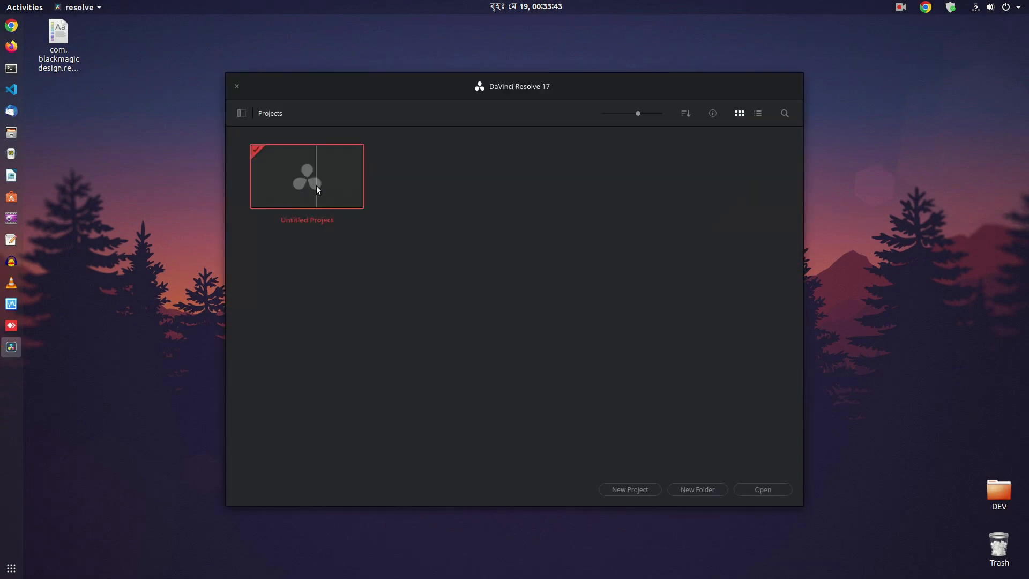
Open Untitled Project to show Timeline 1 with Driver_Install_00000.mov on the Edit page.
double_click(307, 175)
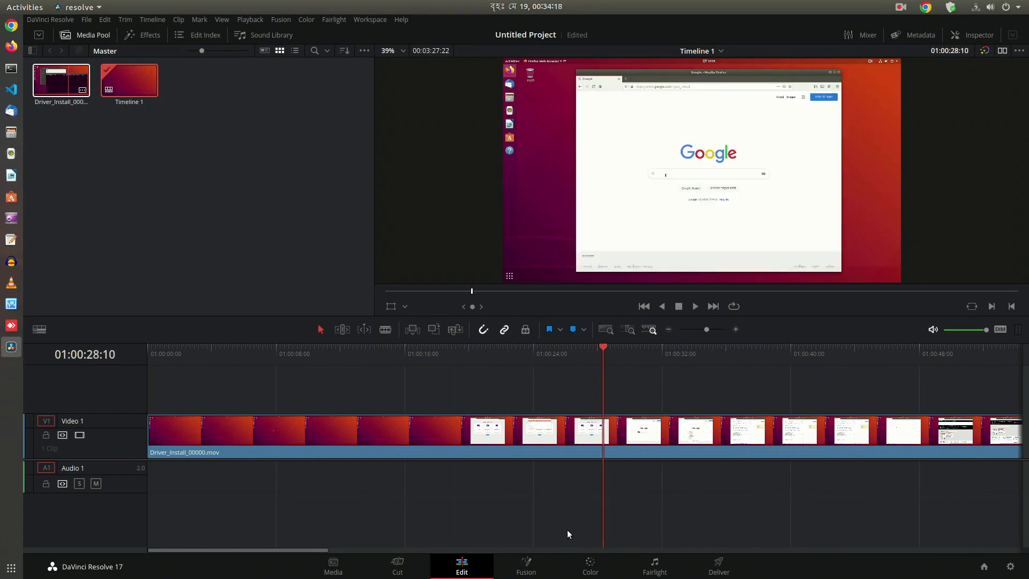
click(588, 565)
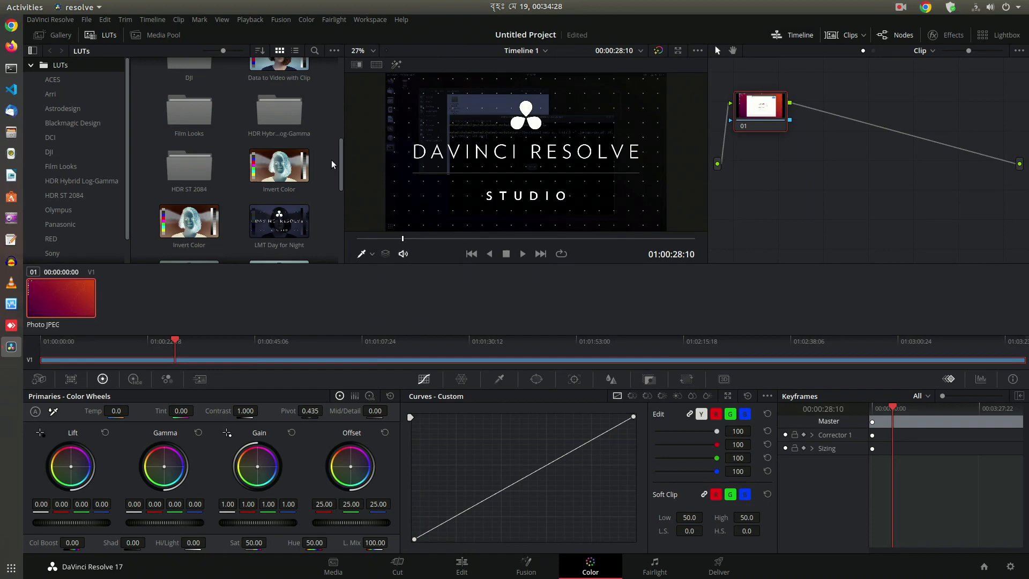
click(462, 565)
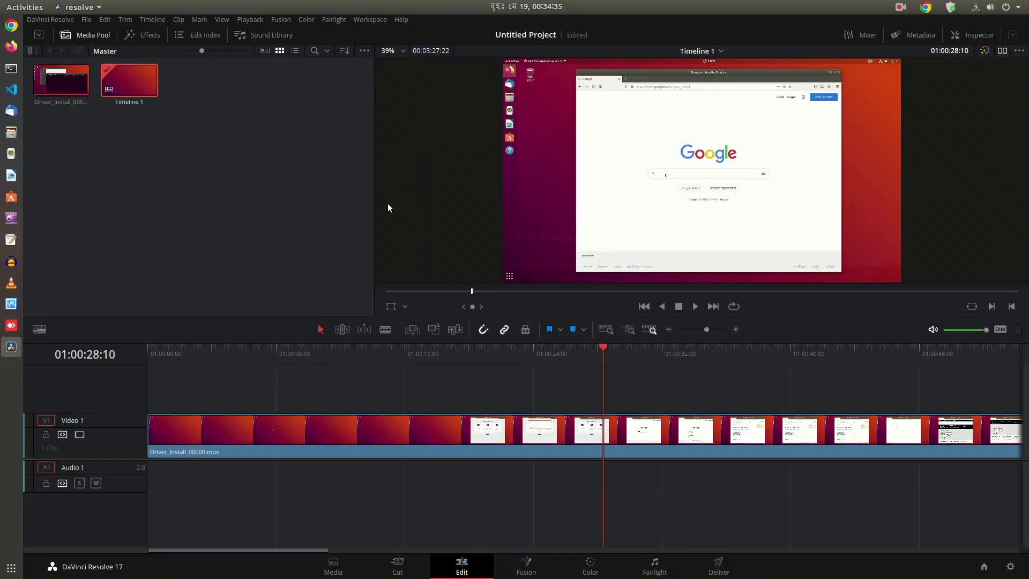
mouse_move(593, 79)
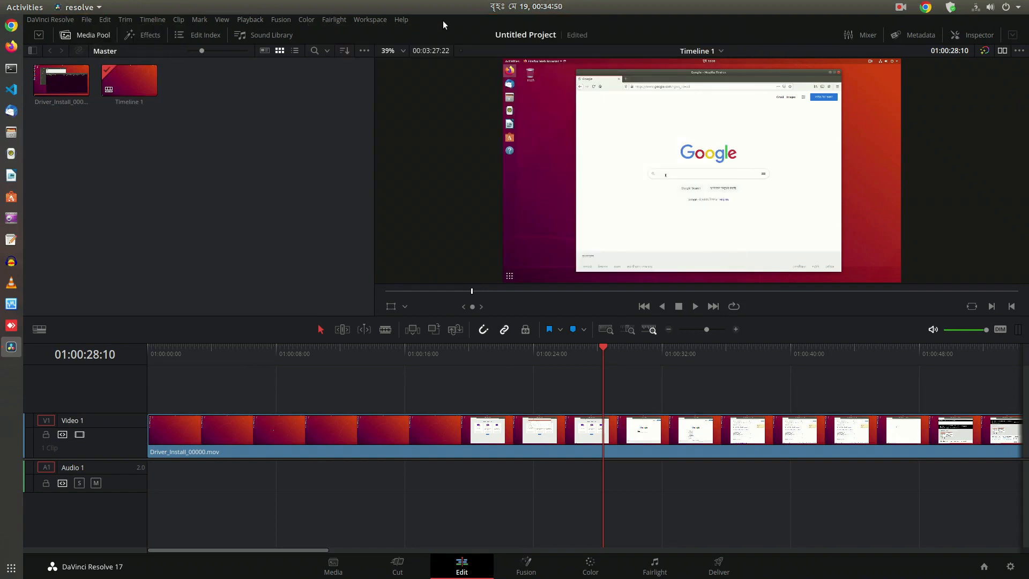
mouse_move(339, 219)
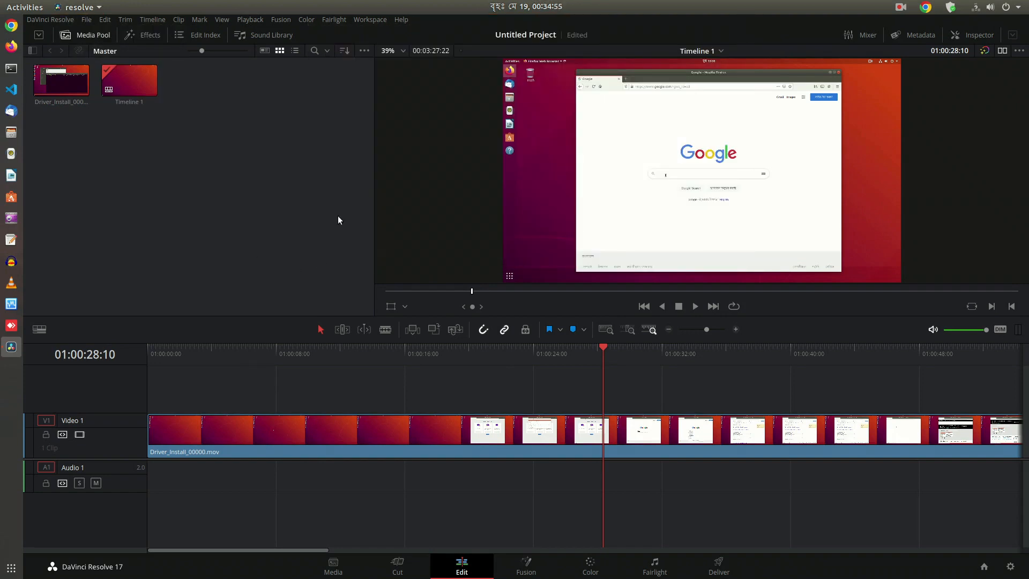